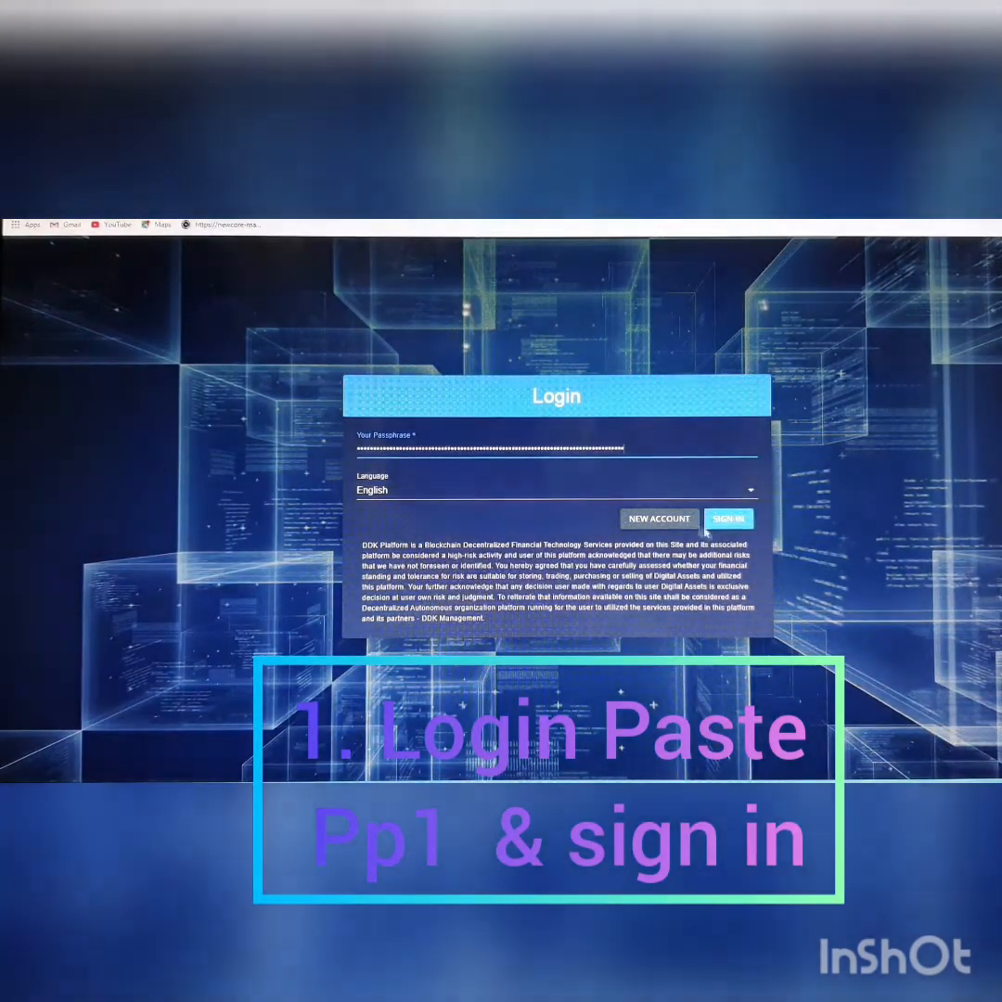
Step: Sign in with the pasted passphrase to reach the account dashboard
click(730, 518)
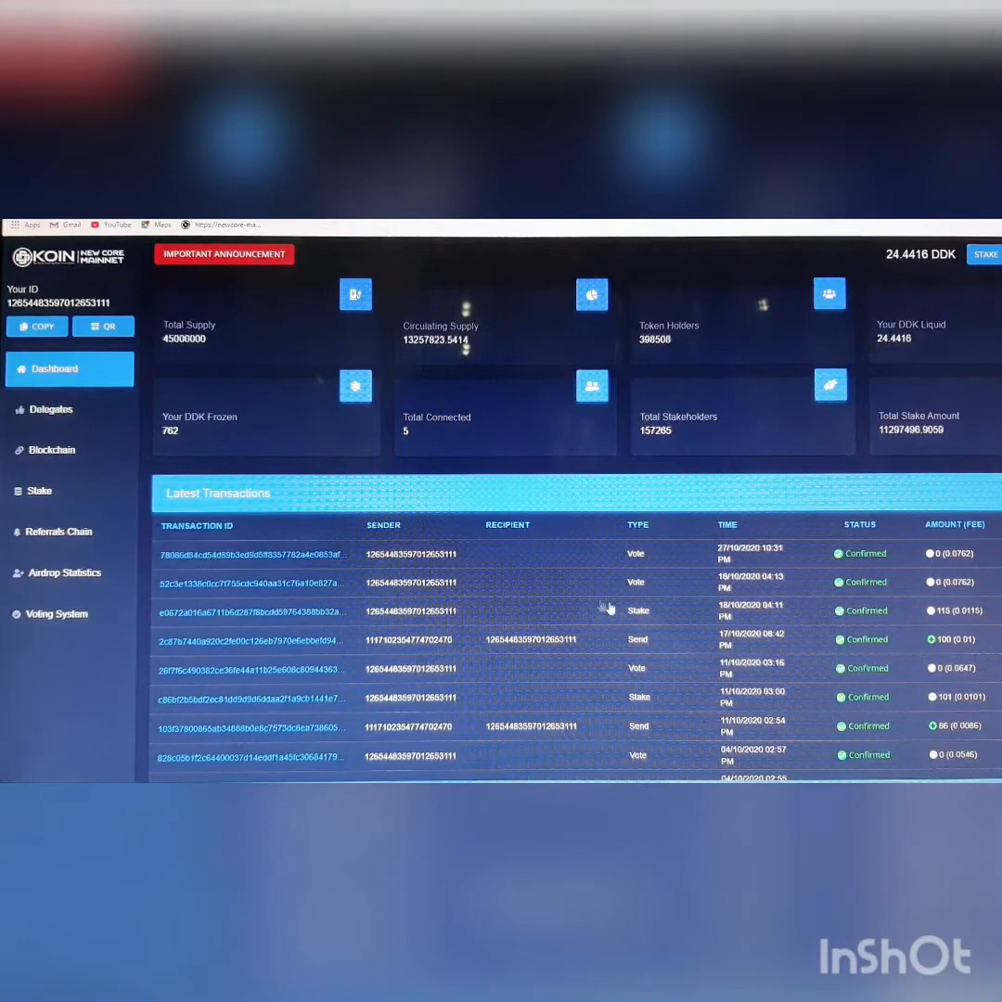
mouse_move(519, 418)
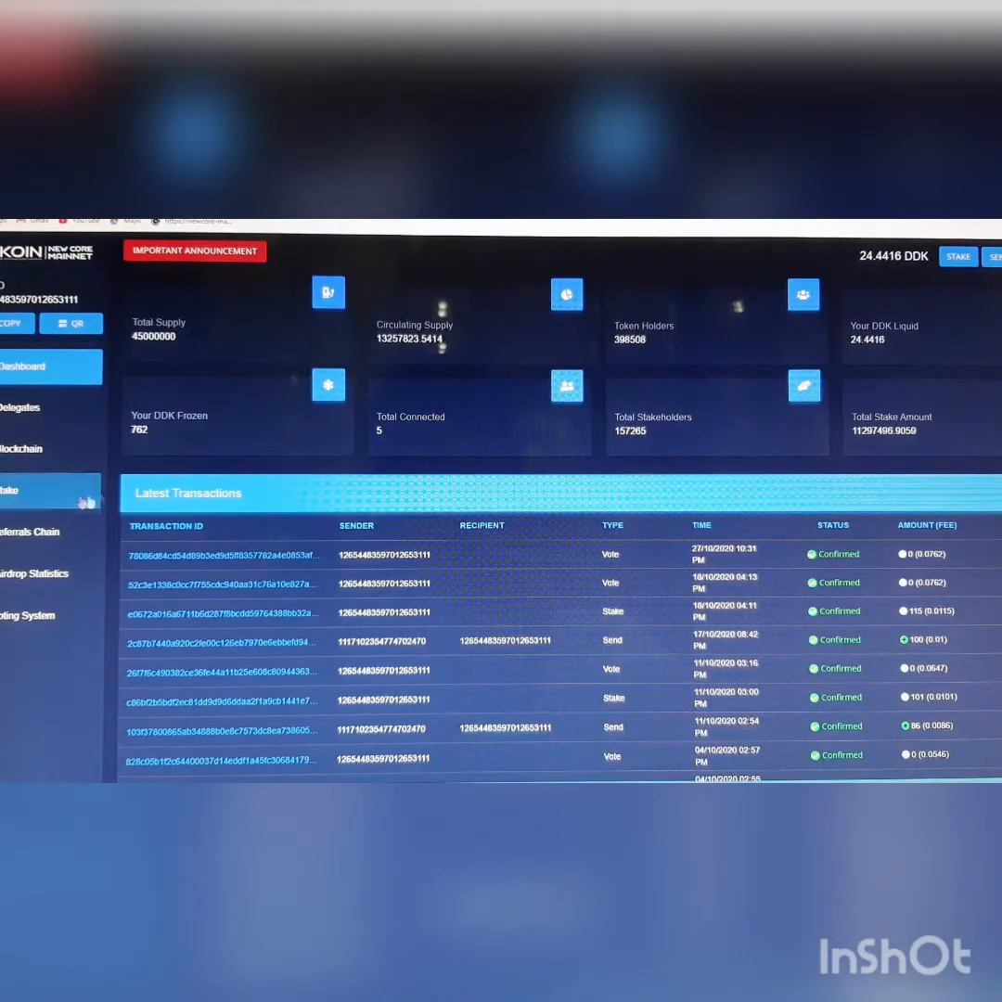
Step: Show the account's Stake Orders table from the sidebar
click(19, 490)
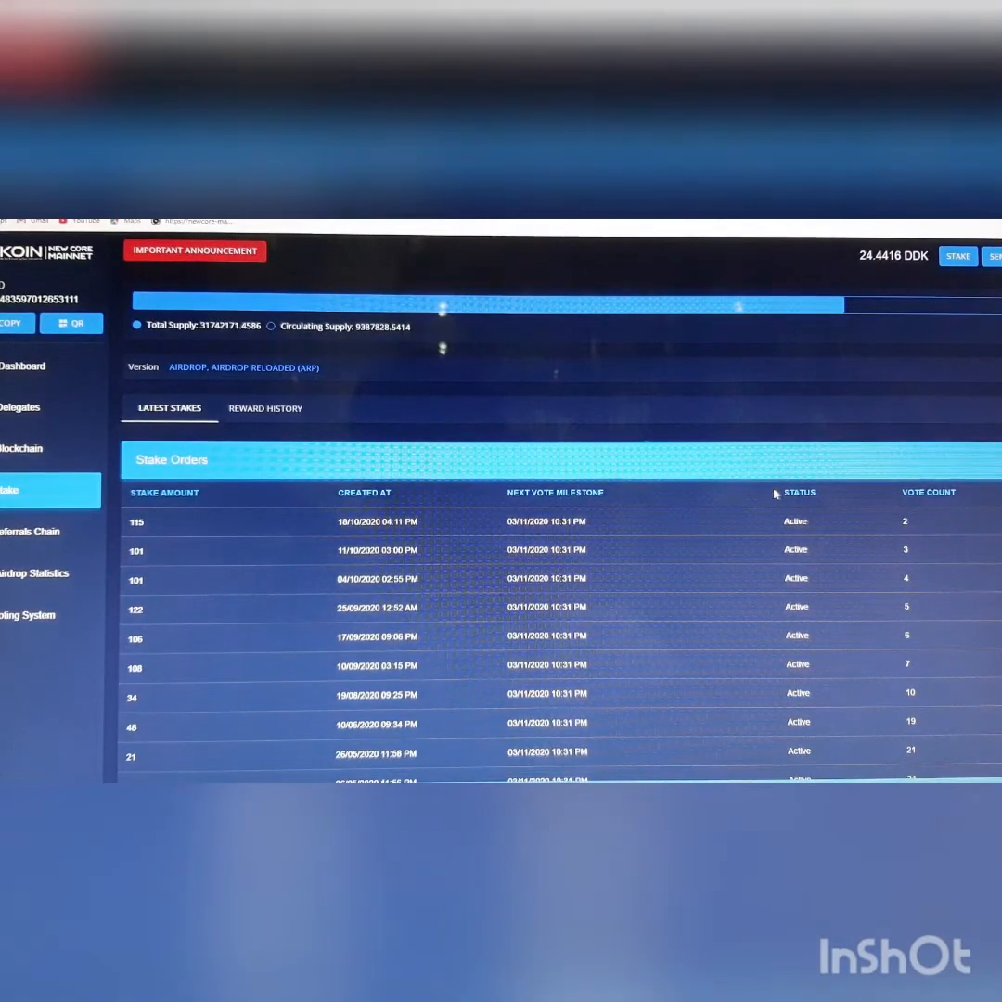
mouse_move(727, 620)
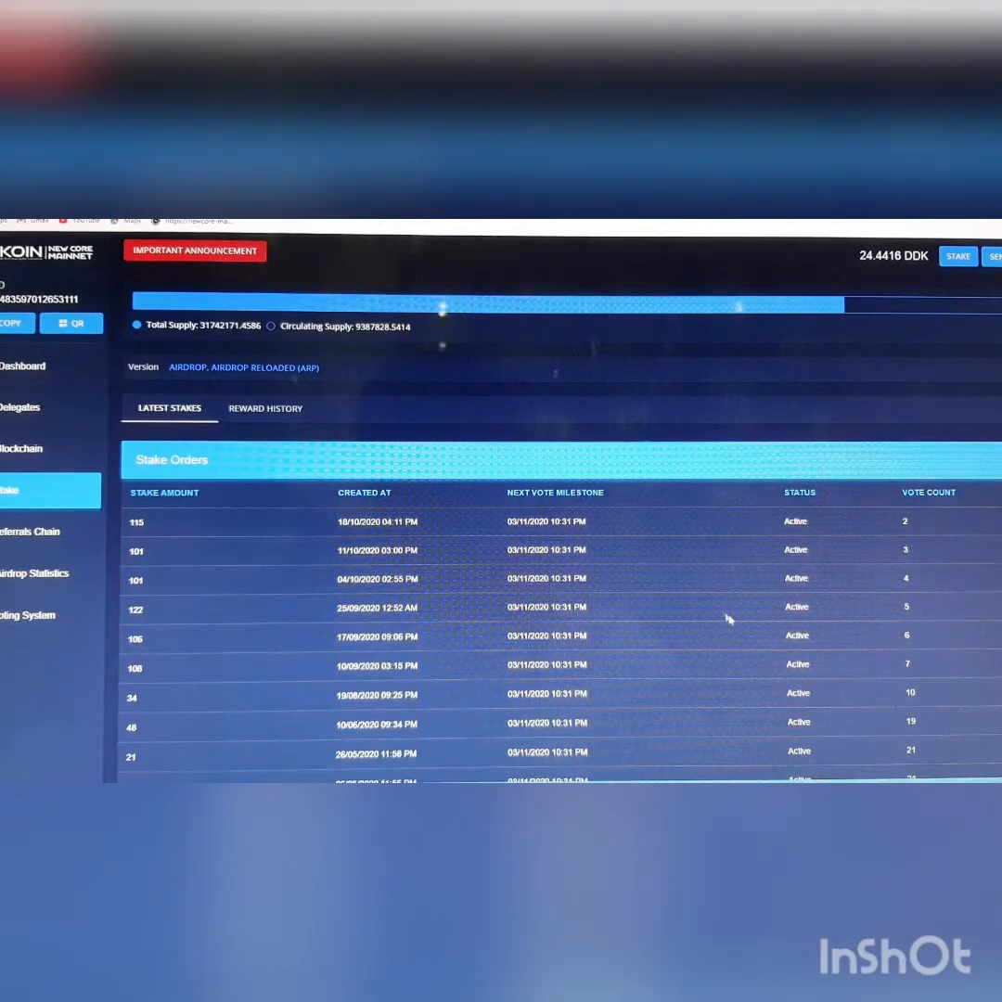
mouse_move(52, 492)
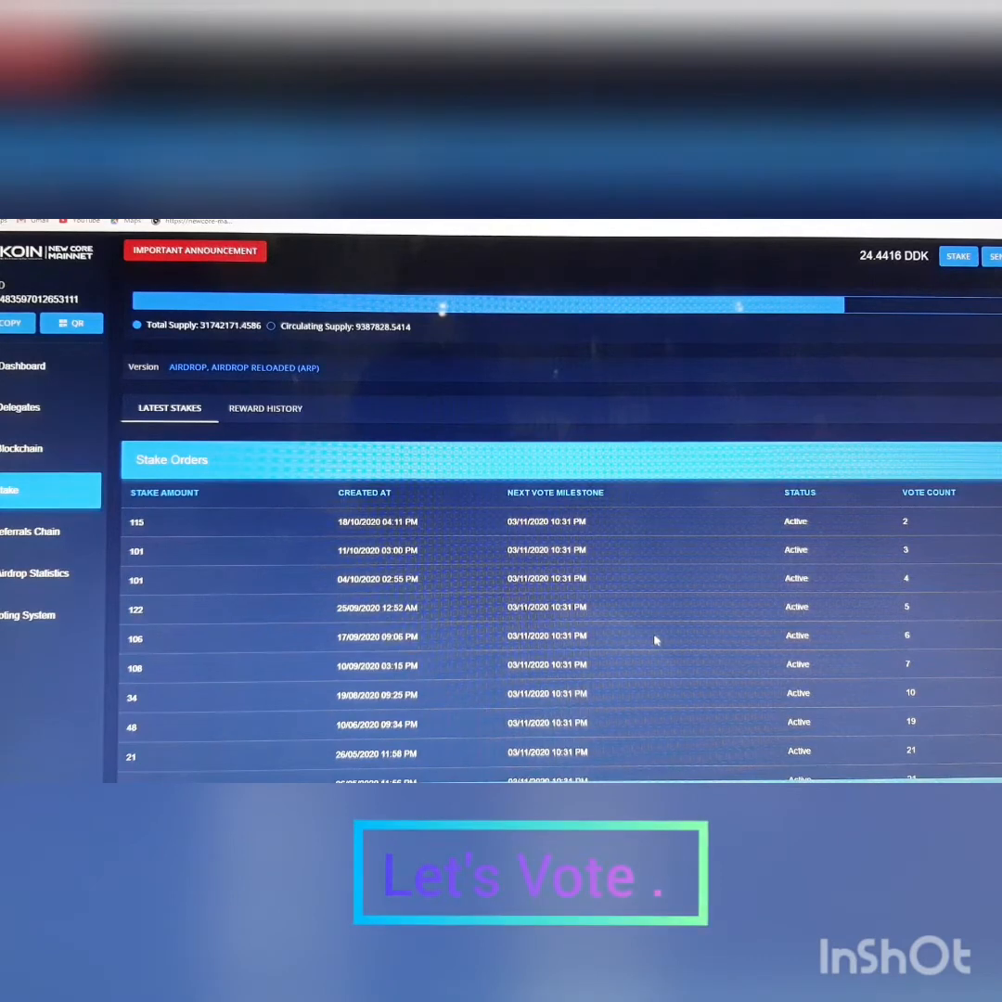
mouse_move(113, 505)
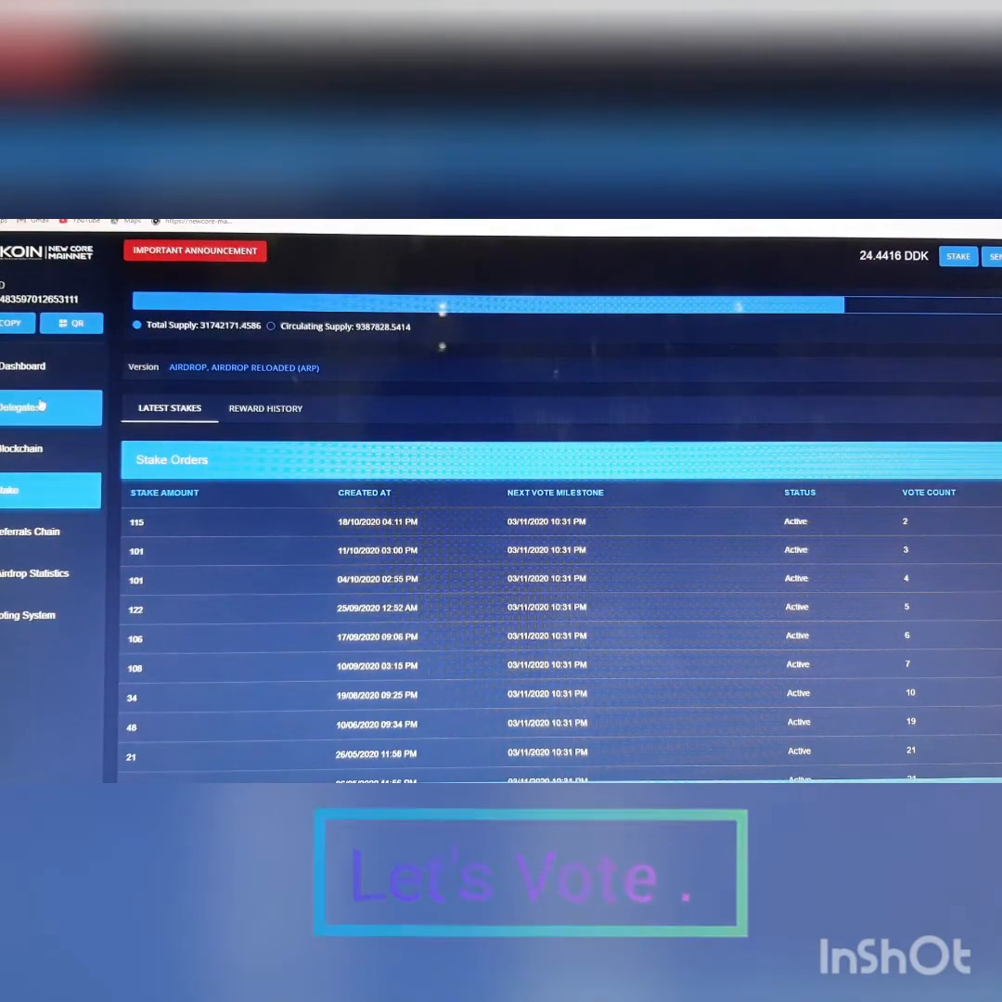
Step: Select delegate sd_ddk_brunei12 in the Delegates list and start the vote confirmation
click(28, 406)
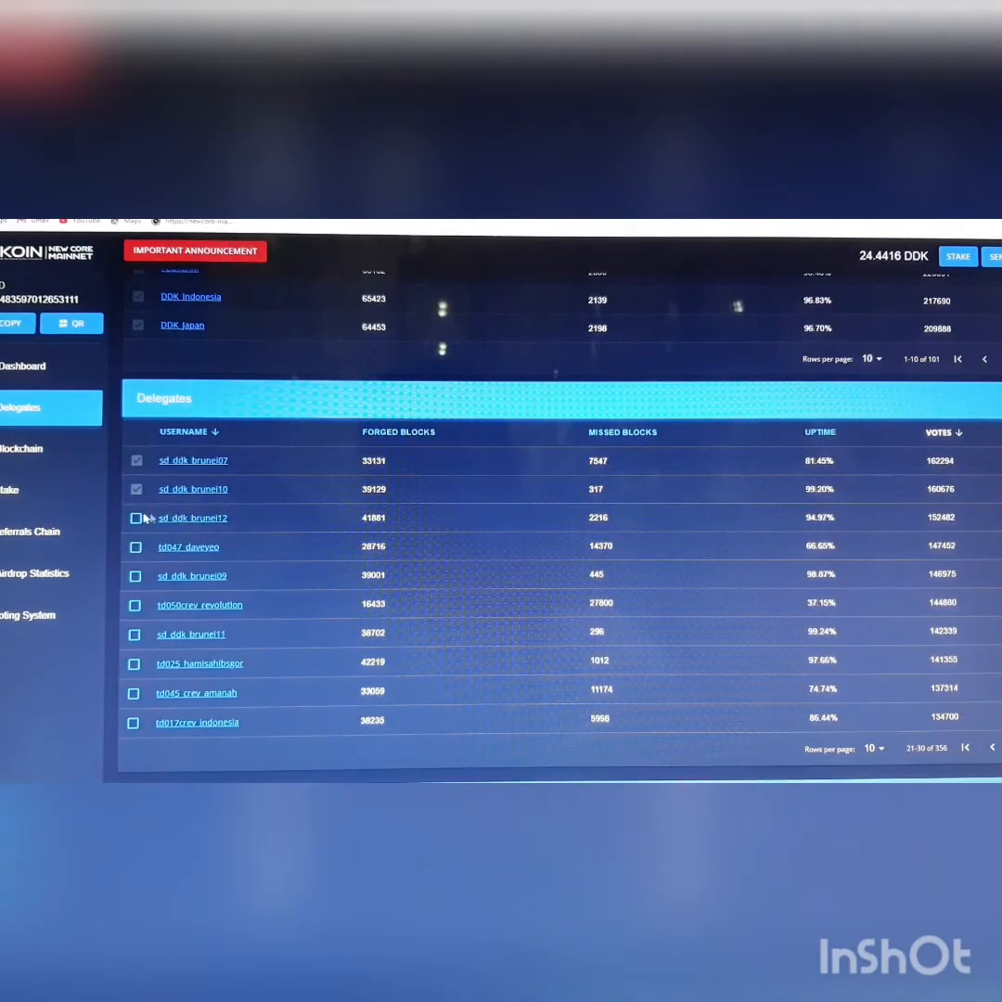
click(136, 518)
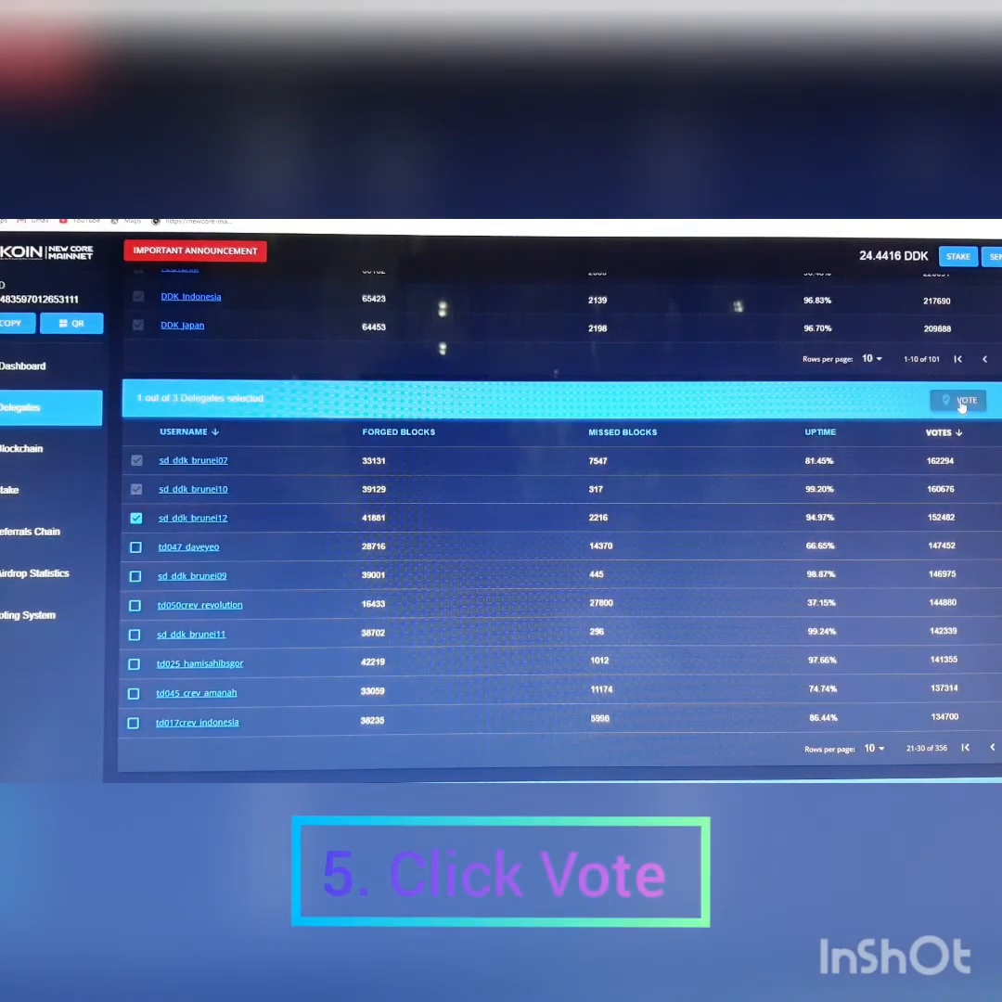
click(958, 399)
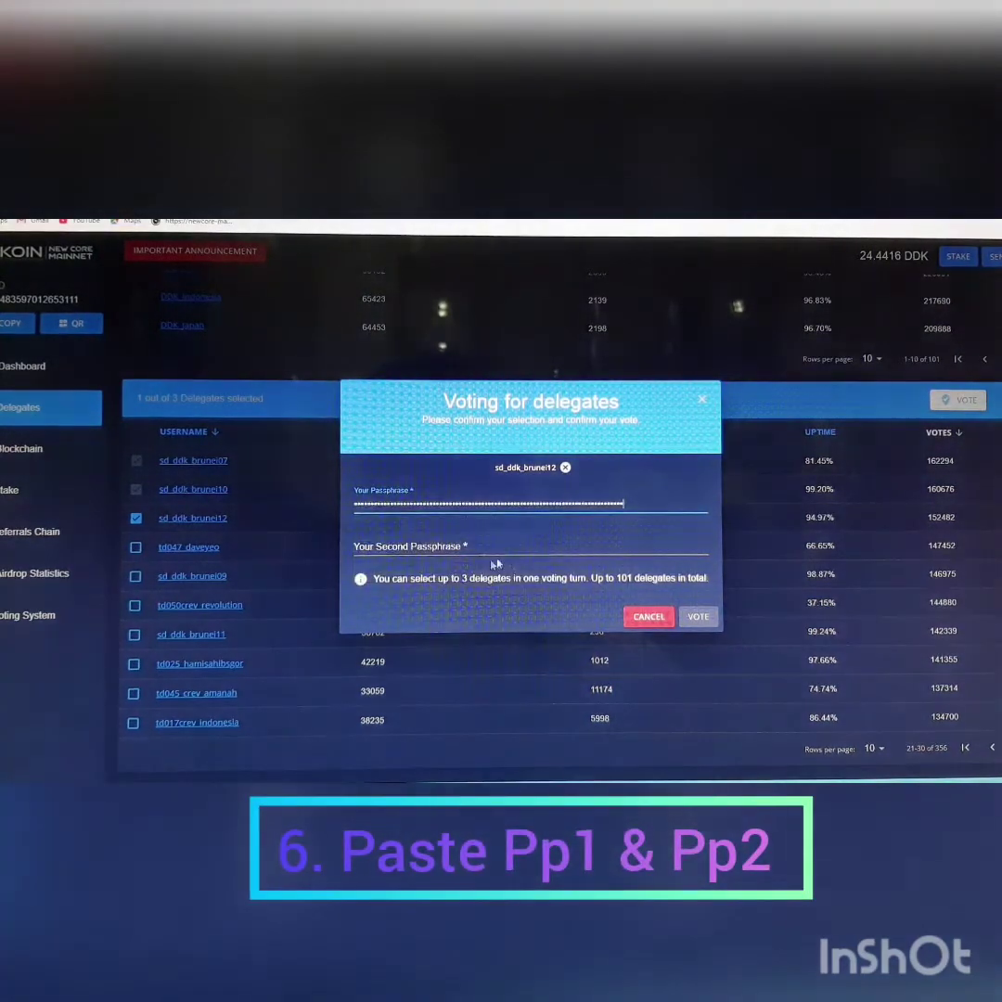
Step: Enter the second passphrase and submit the vote for sd_ddk_brunei12
click(479, 546)
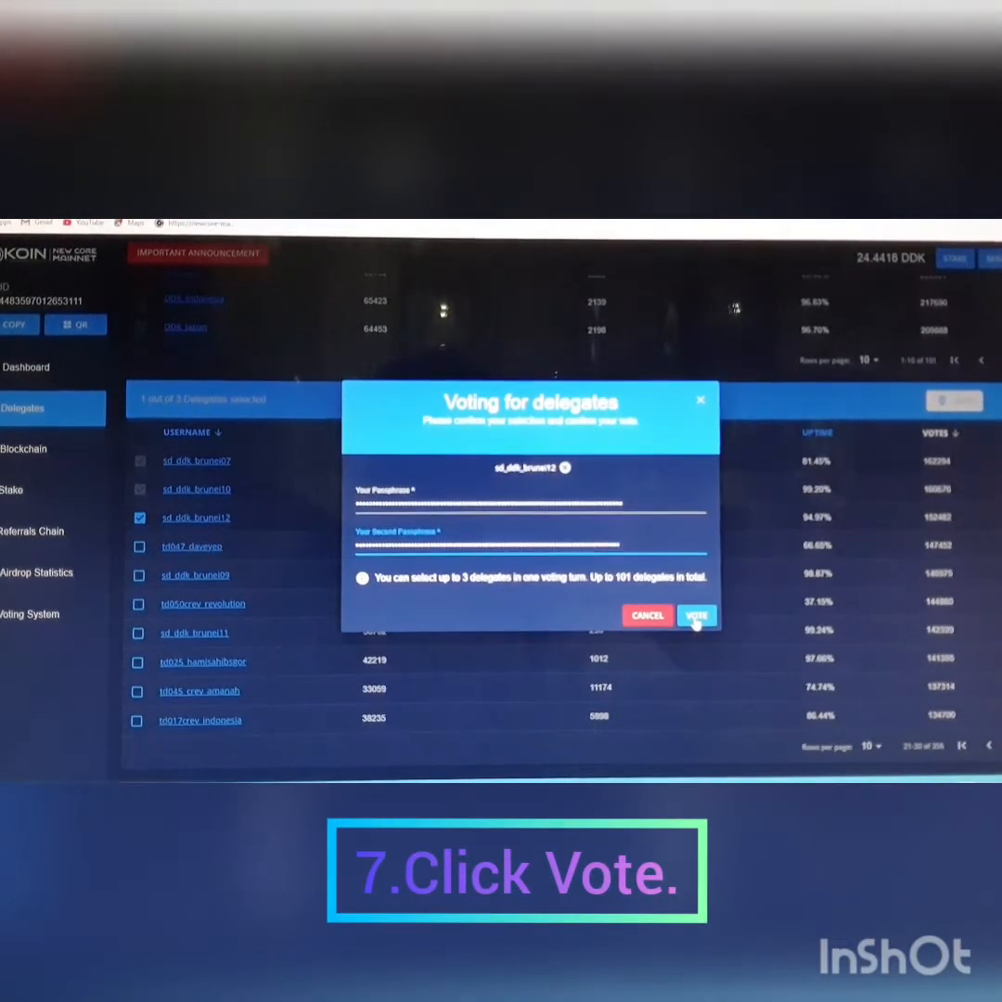
click(696, 615)
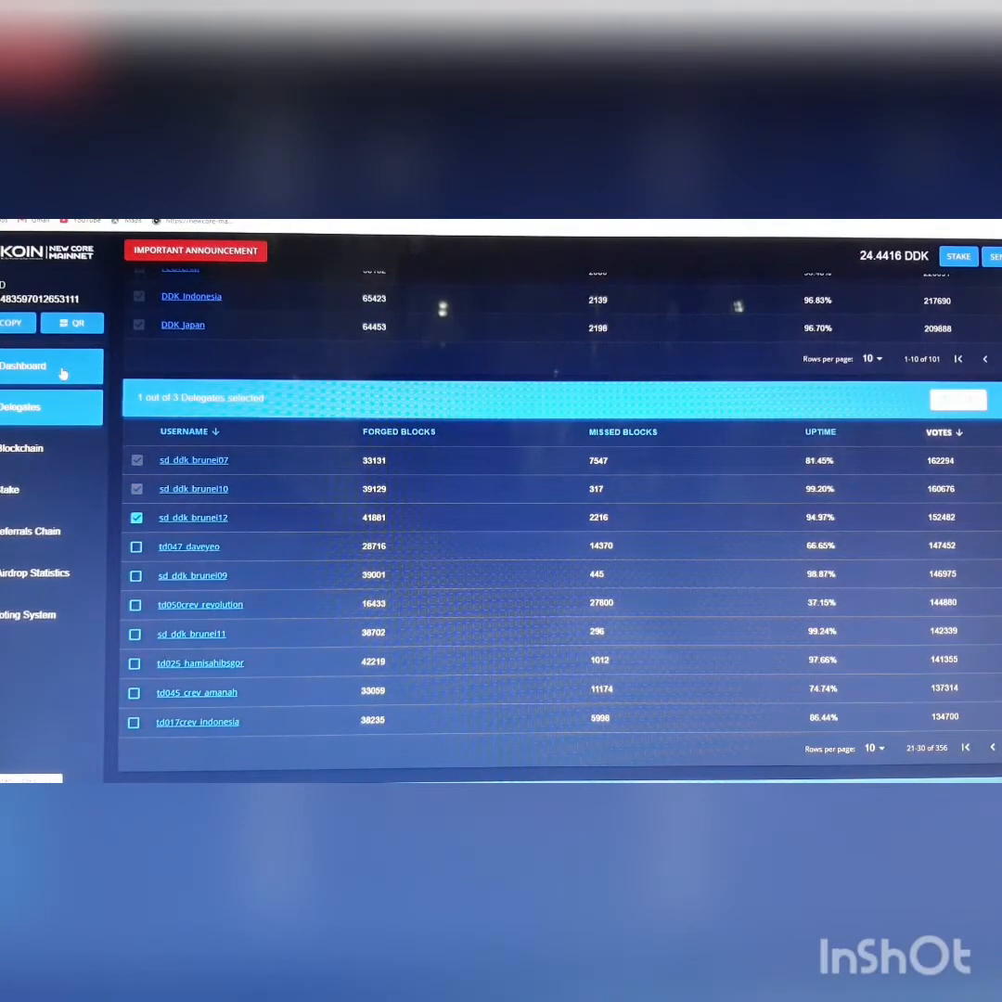
Step: Return to the dashboard, now listing the confirmed vote transaction at the top
click(28, 366)
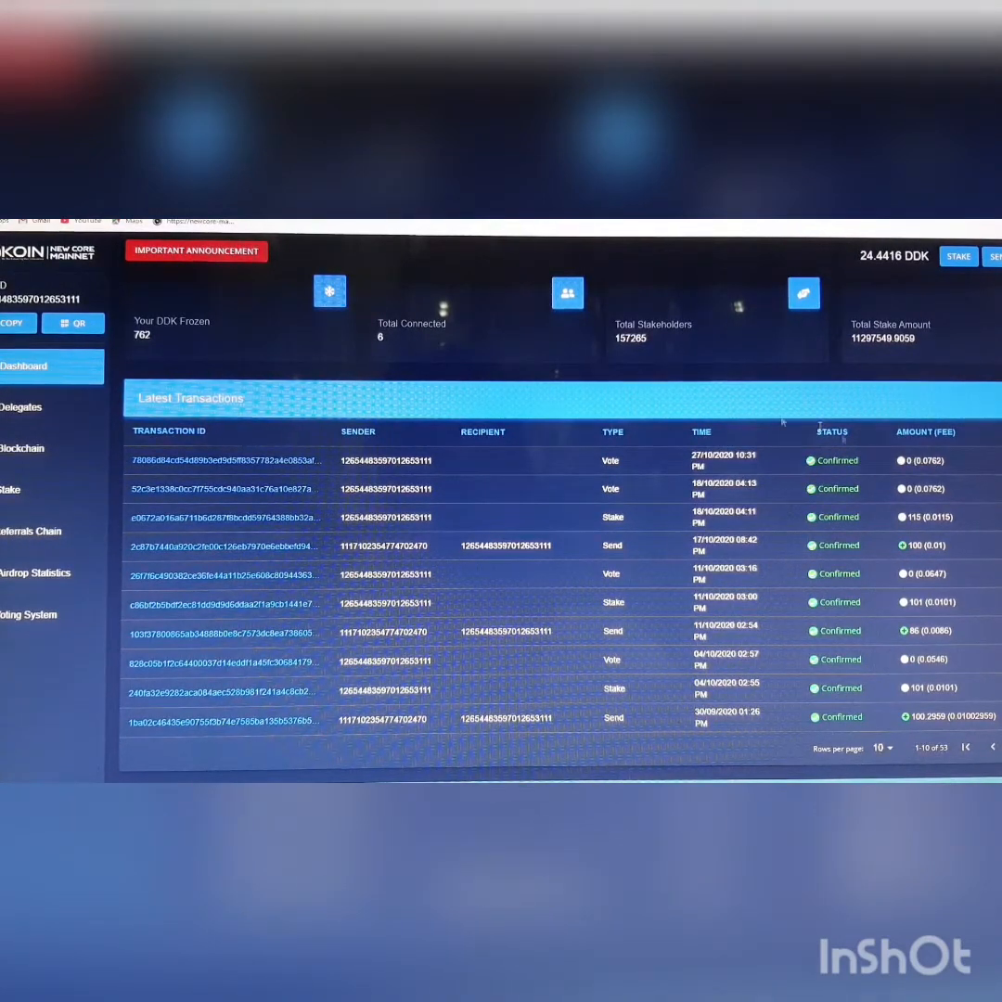
Step: Show the Stake Orders list again with active orders and vote counts
click(11, 490)
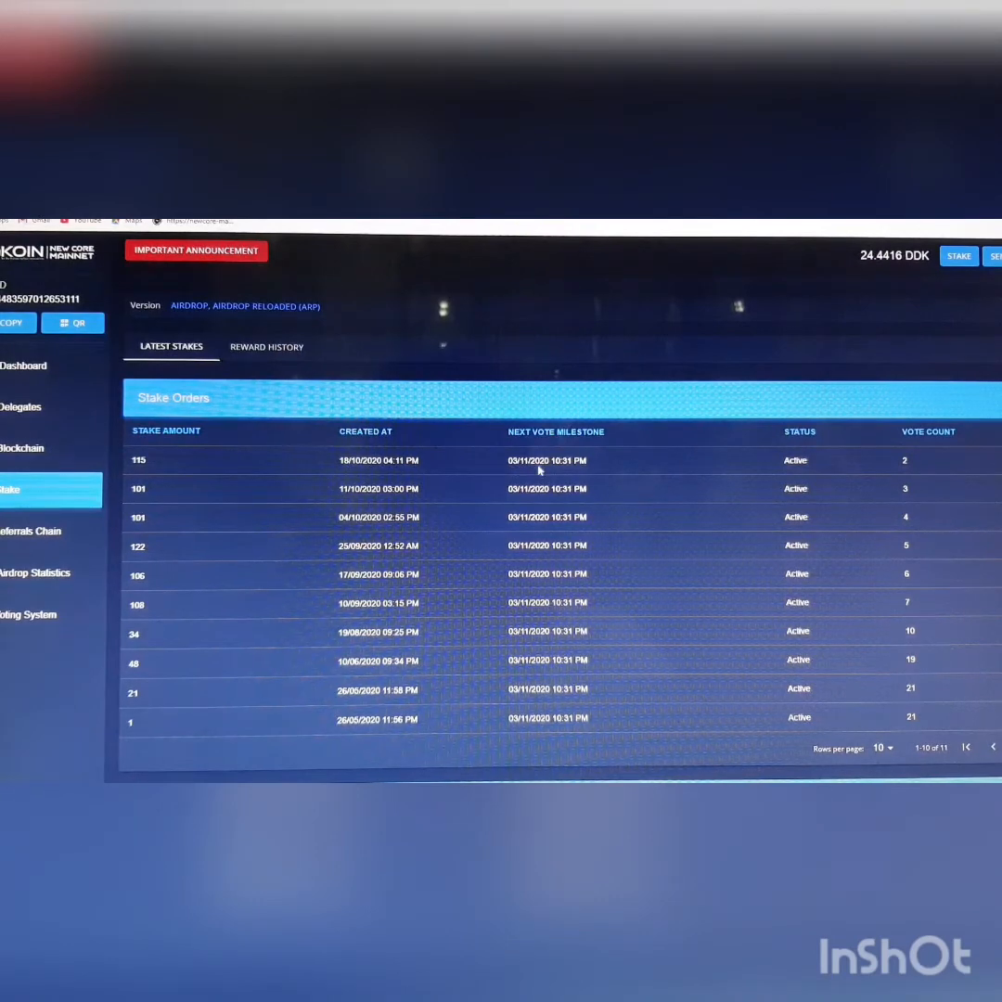
mouse_move(612, 564)
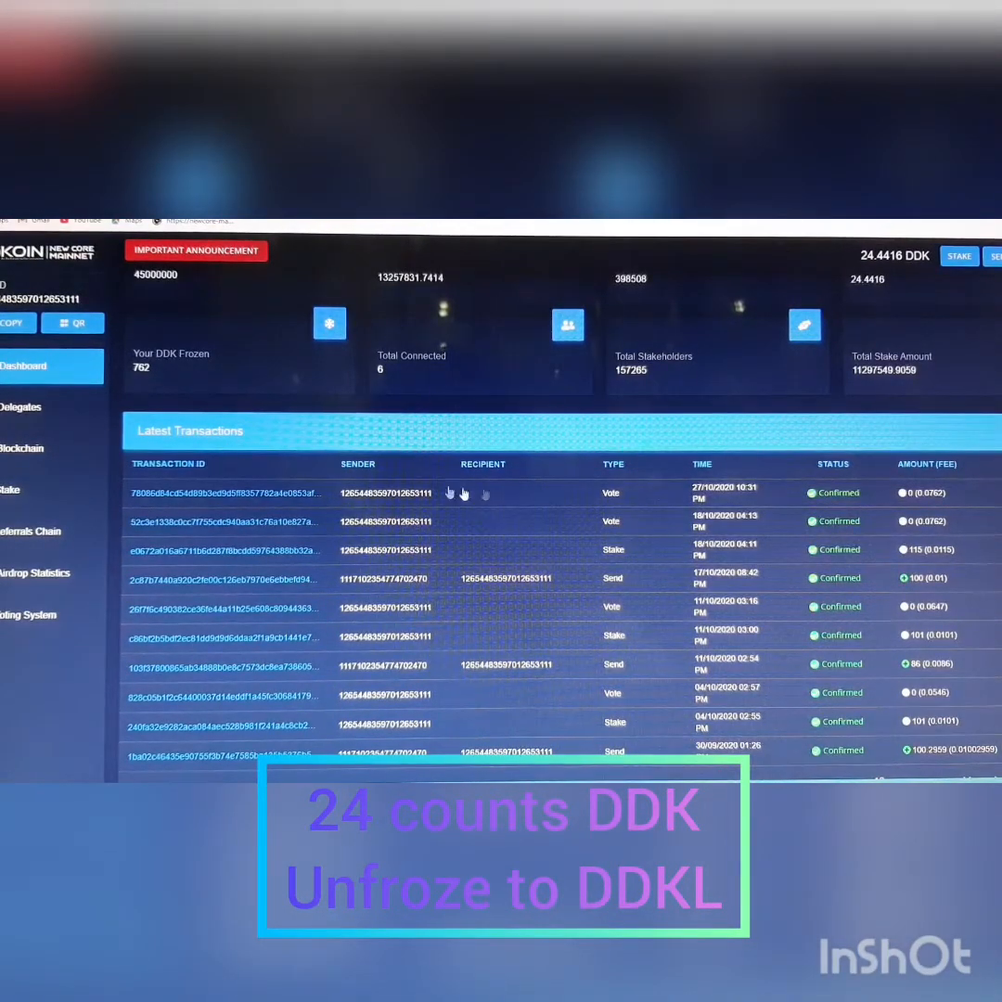
click(9, 490)
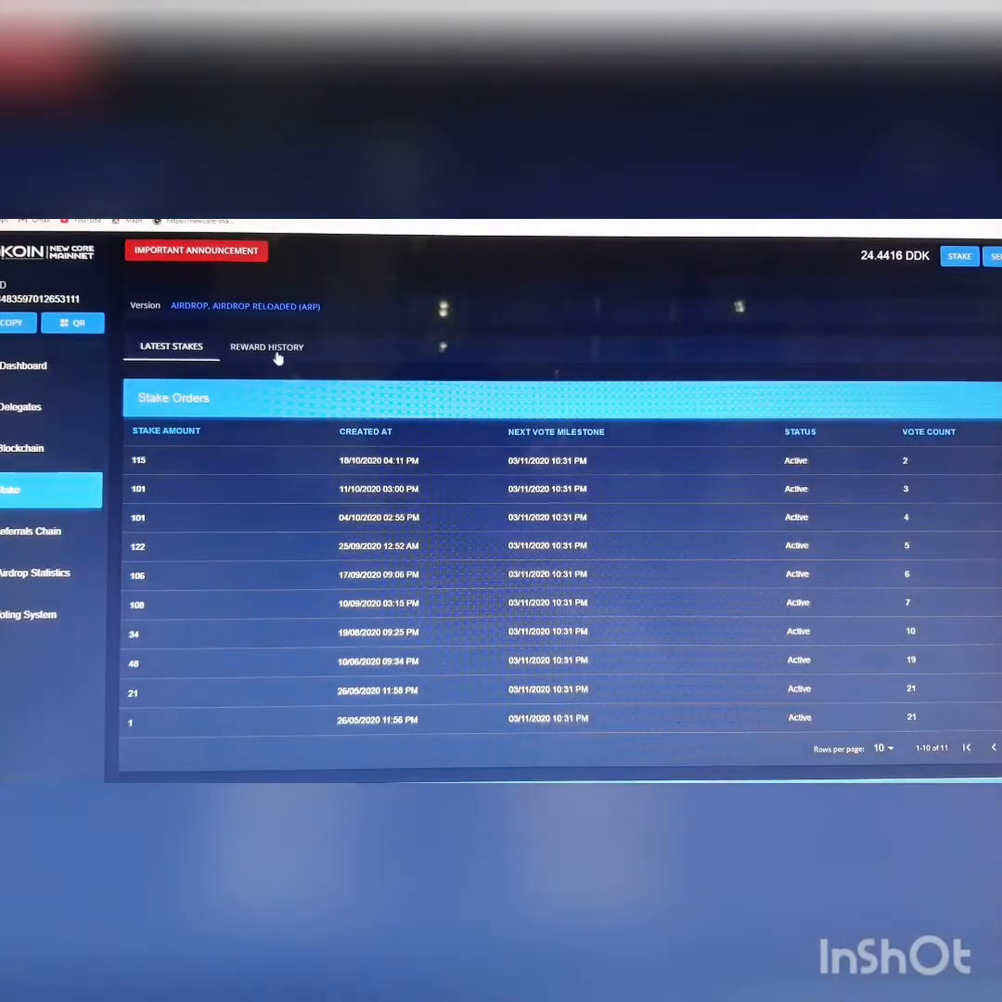
Step: Review the staking Reward History, then return to the dashboard of latest transactions
click(267, 347)
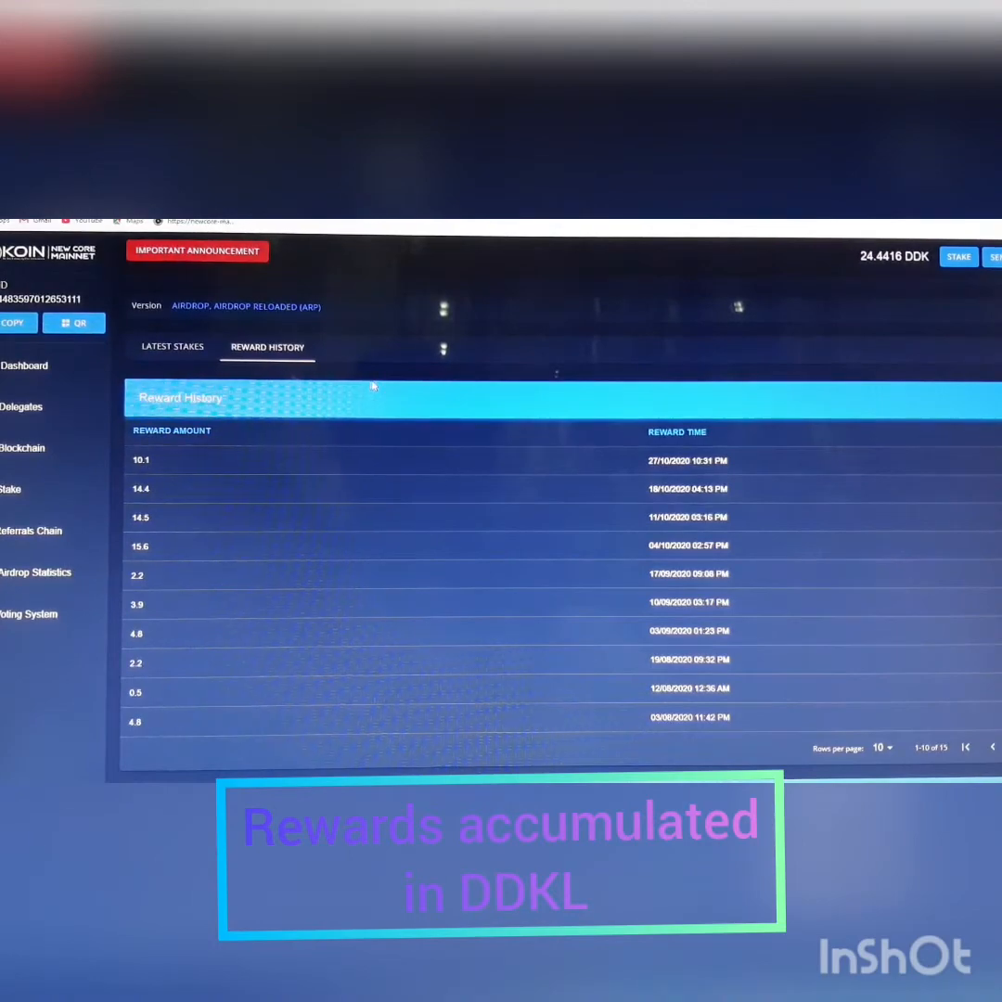
click(26, 366)
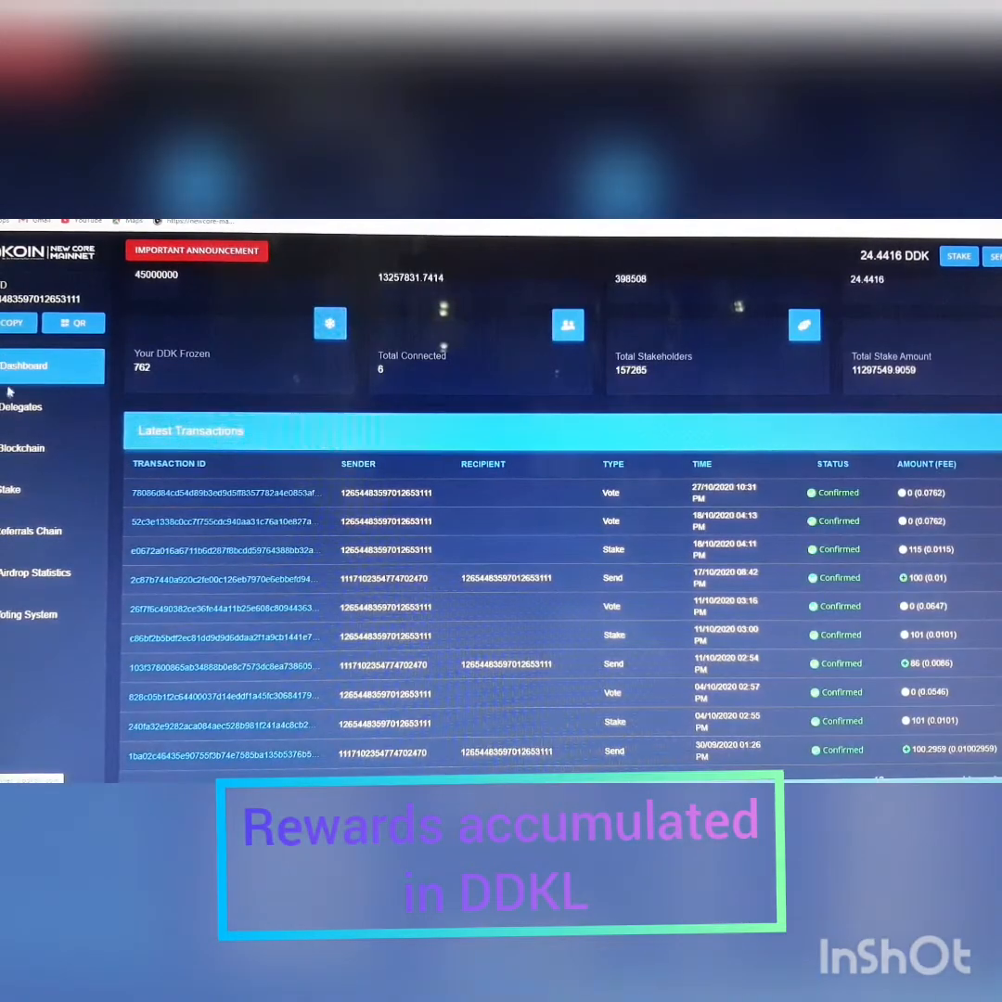